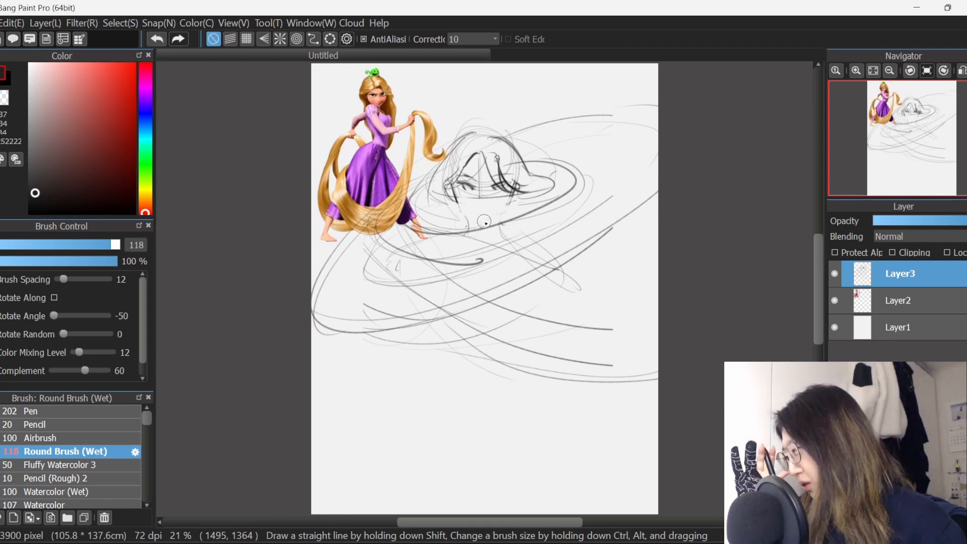
mouse_move(426, 223)
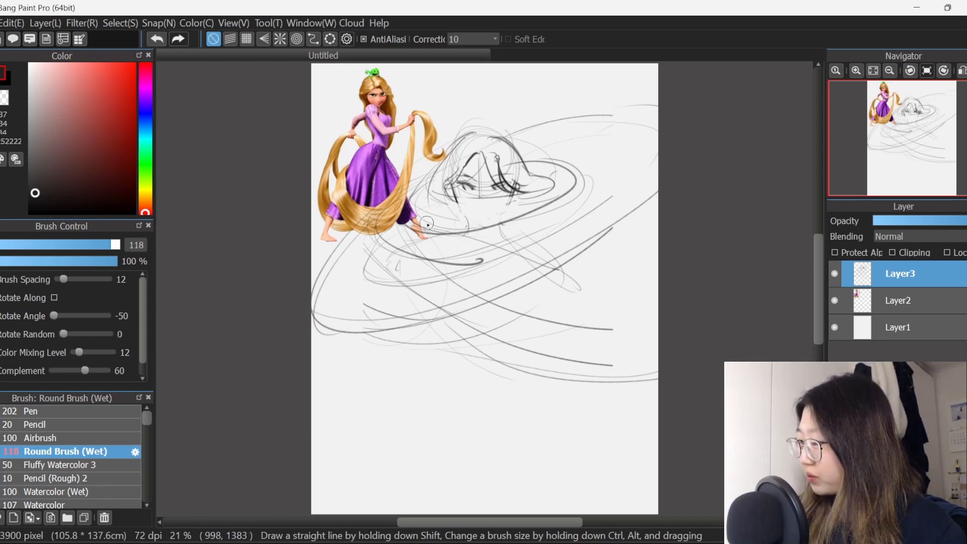
Step: Sketch the blade reaching in from top left and the grasping hands across the middle
drag(425, 223, 502, 240)
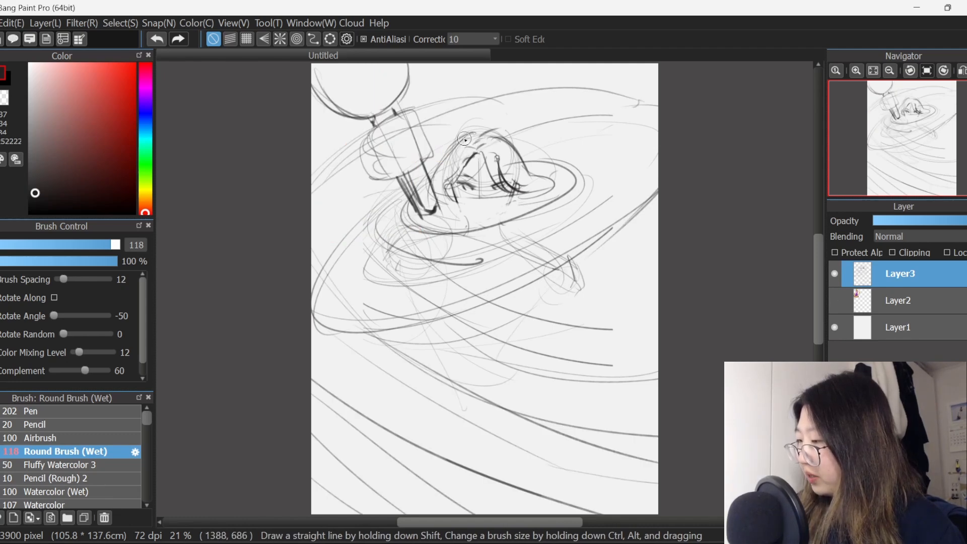
drag(465, 139, 450, 198)
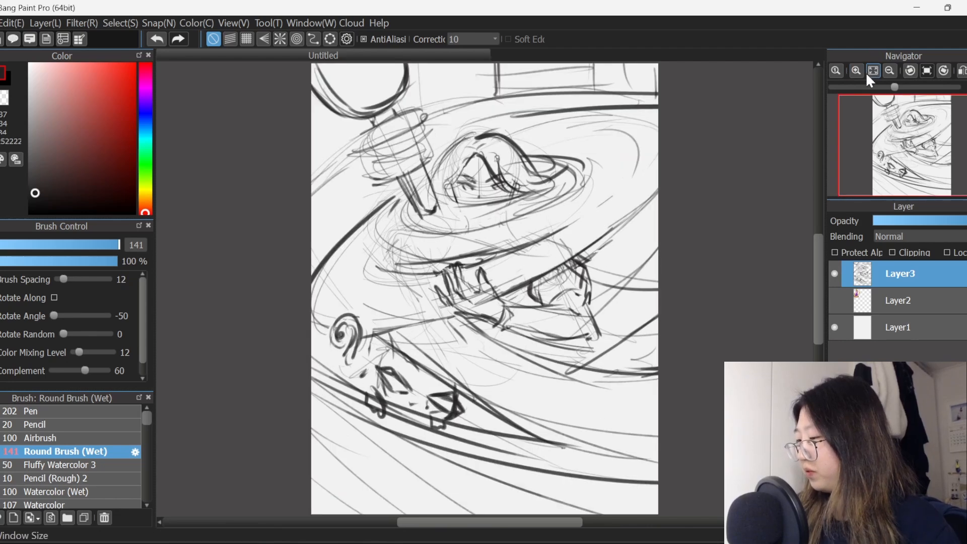
mouse_move(856, 71)
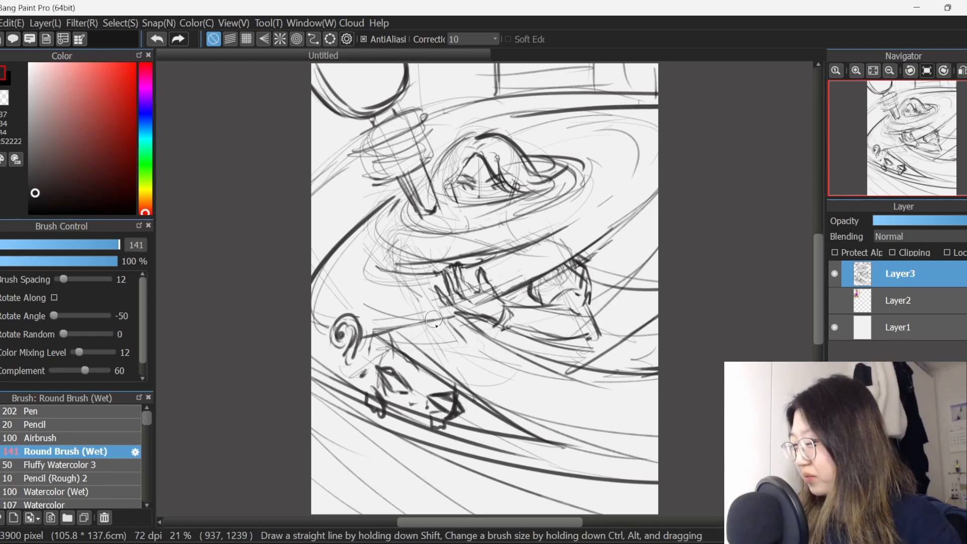
mouse_move(678, 308)
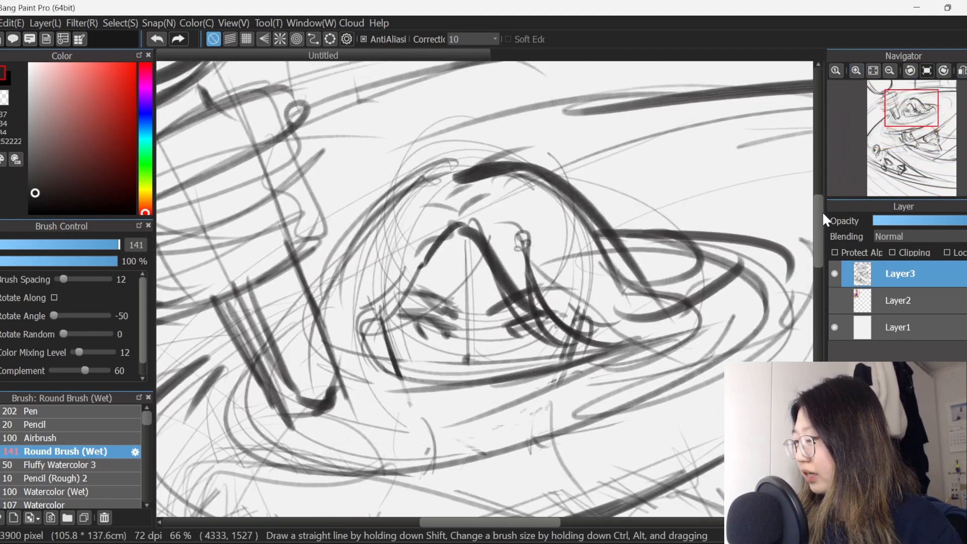
mouse_move(441, 325)
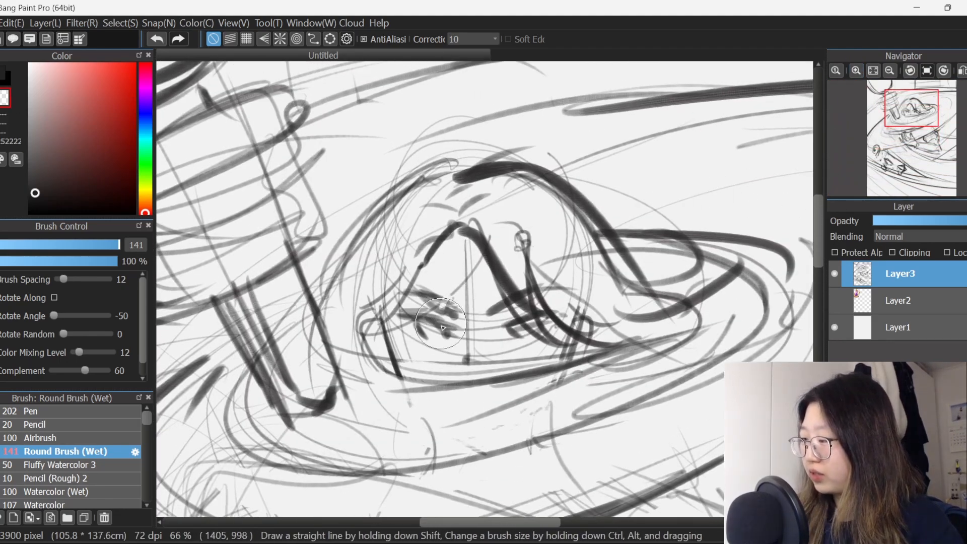
Step: Draw narrowed eyes and angry brows on the face with a smaller Round Brush (Wet)
drag(441, 327, 433, 355)
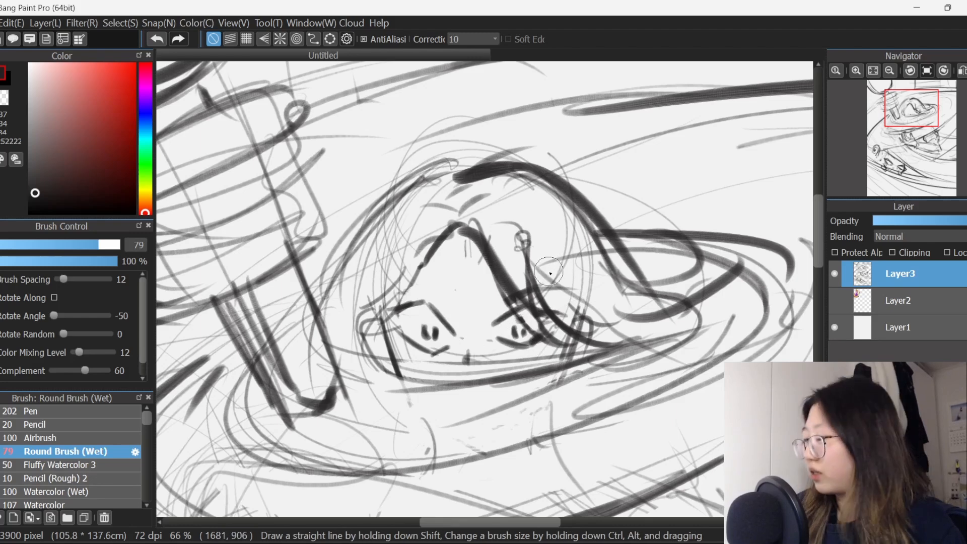
mouse_move(464, 317)
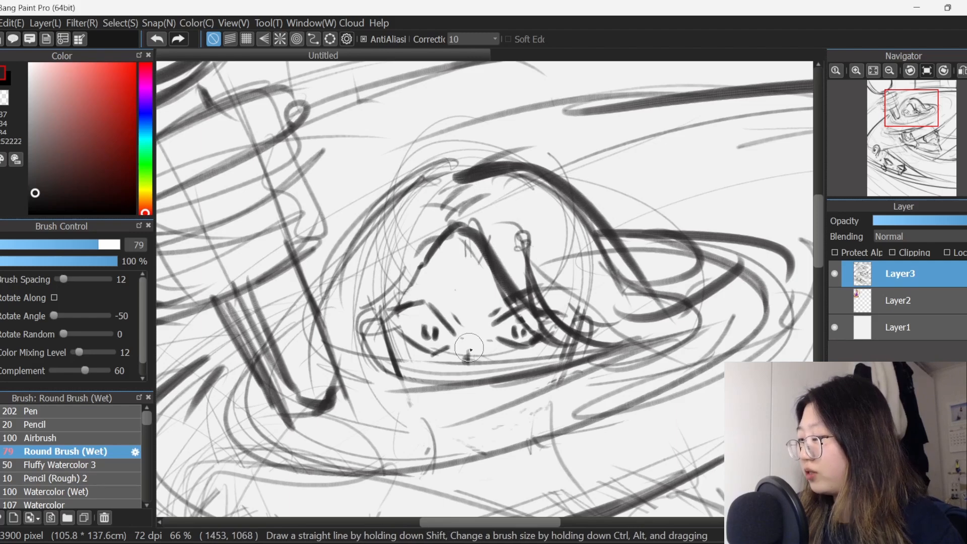
mouse_move(560, 241)
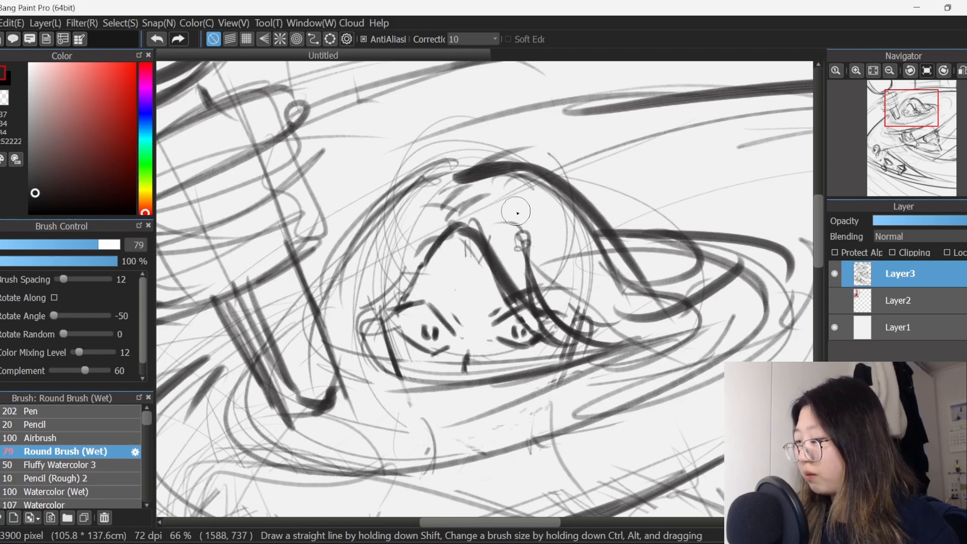
mouse_move(489, 186)
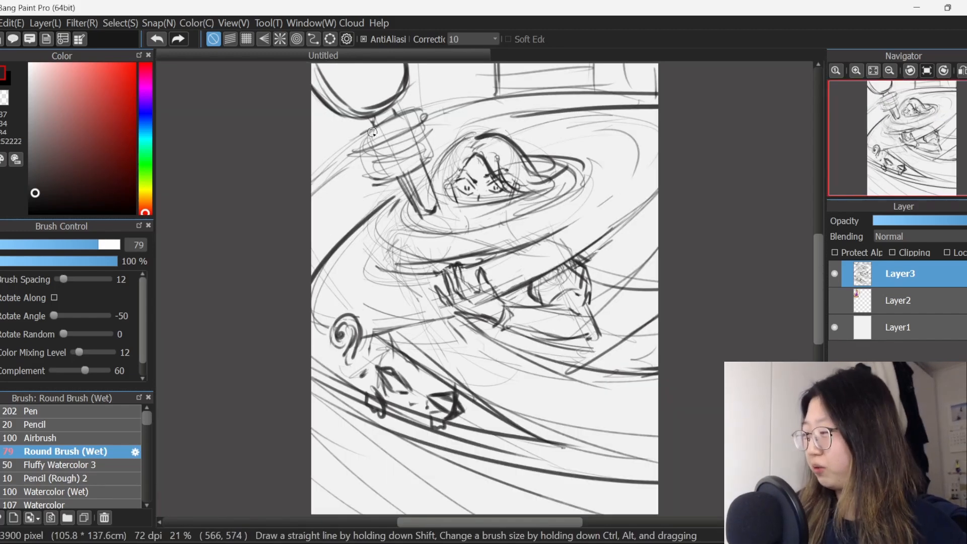
Step: Sketch hair strands over the face and sweep a golden hair band across the canvas
drag(370, 133, 461, 69)
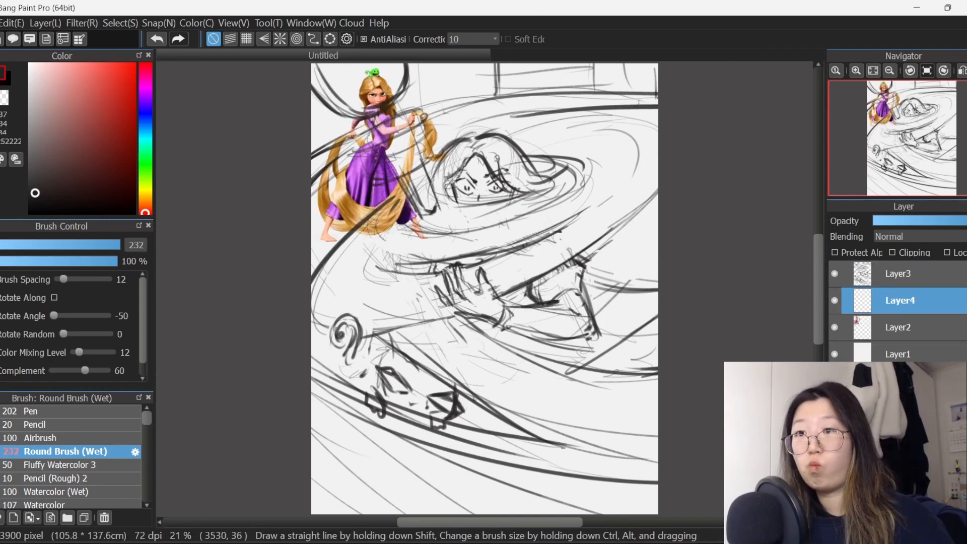
mouse_move(360, 166)
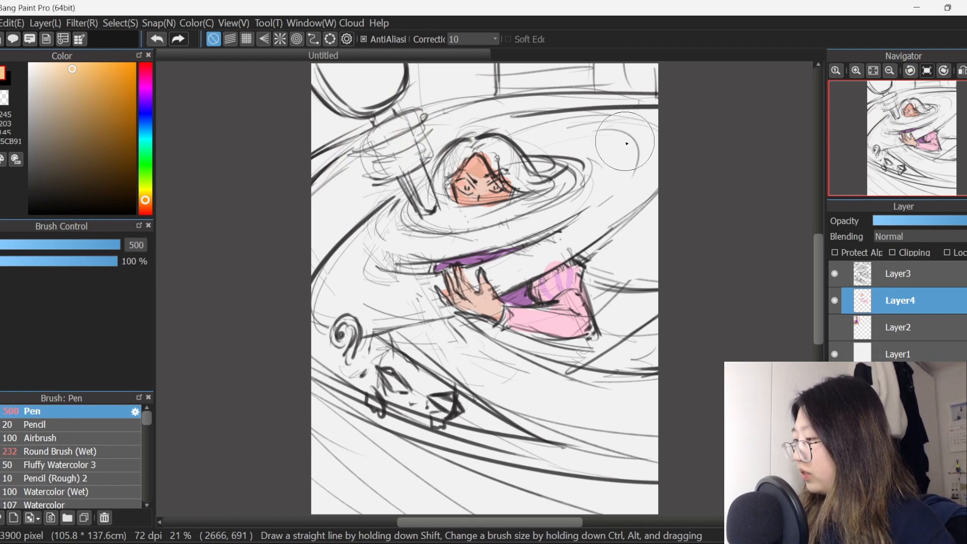
drag(624, 143, 624, 143)
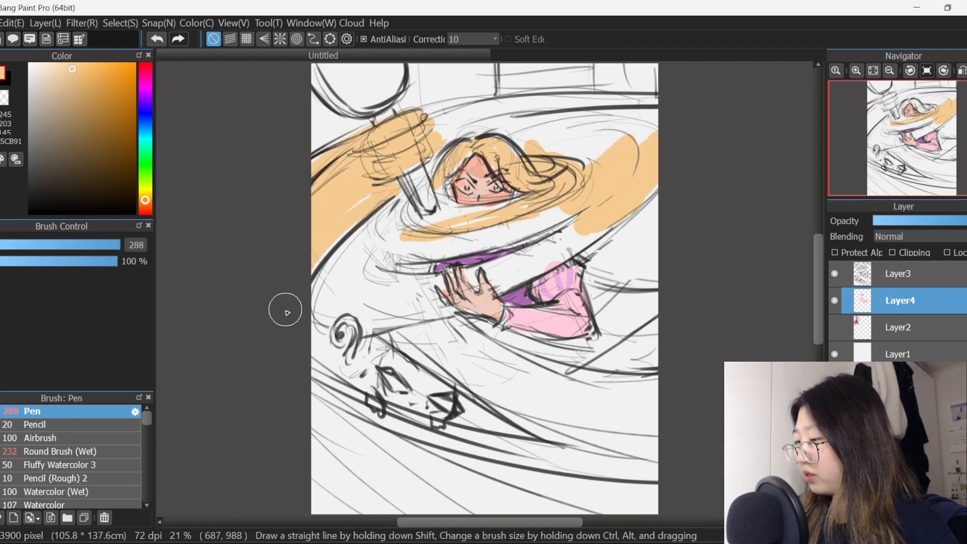
drag(285, 310, 431, 145)
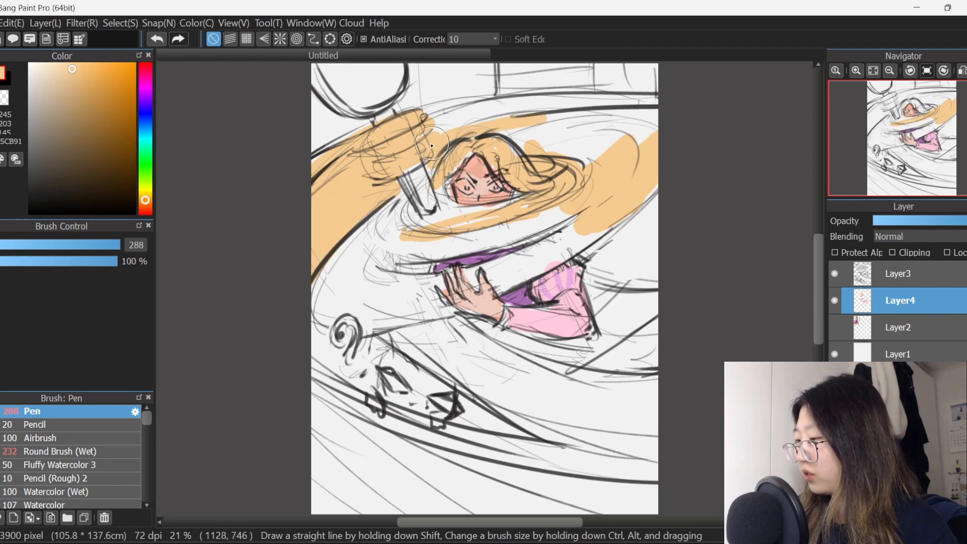
drag(432, 145, 480, 120)
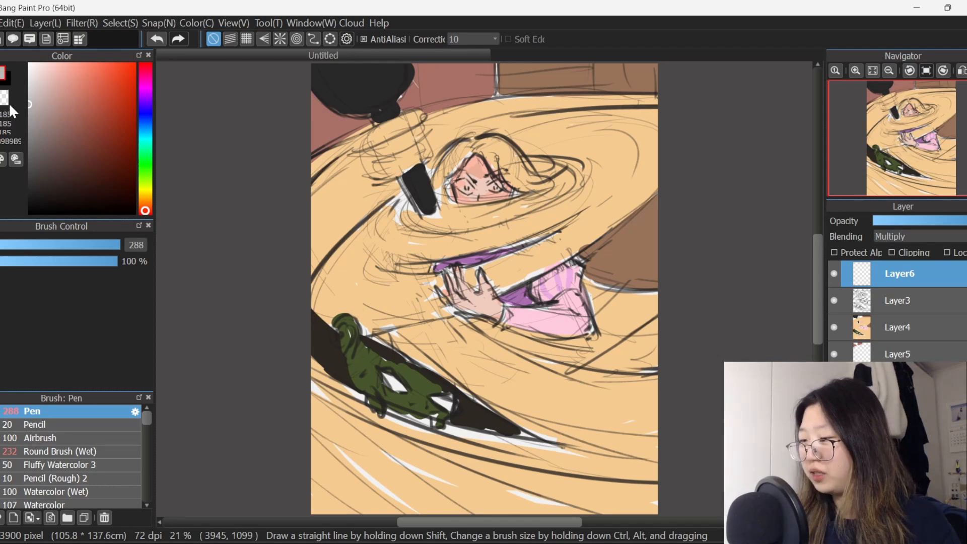
Step: Pick a new colour and paint skin shading on the face below the eyes
click(890, 71)
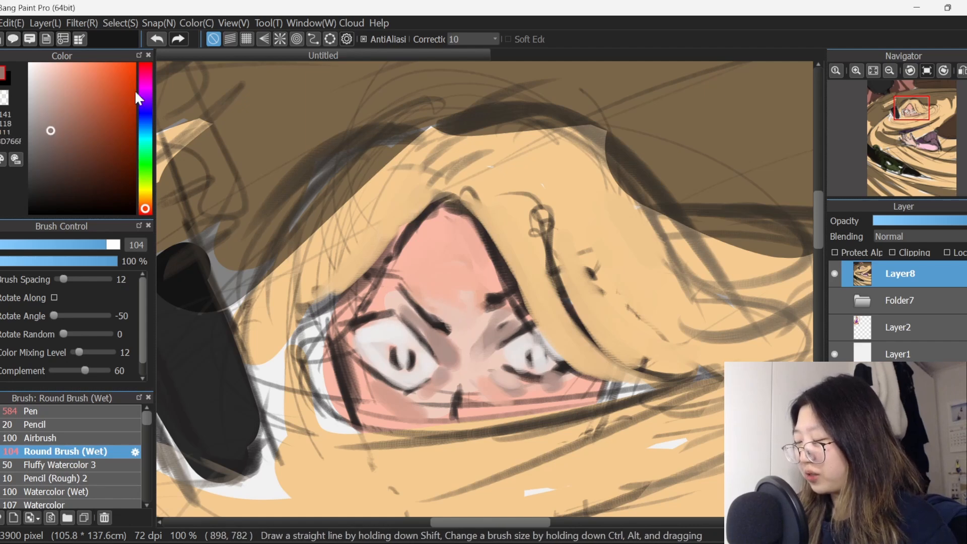
drag(363, 363, 400, 403)
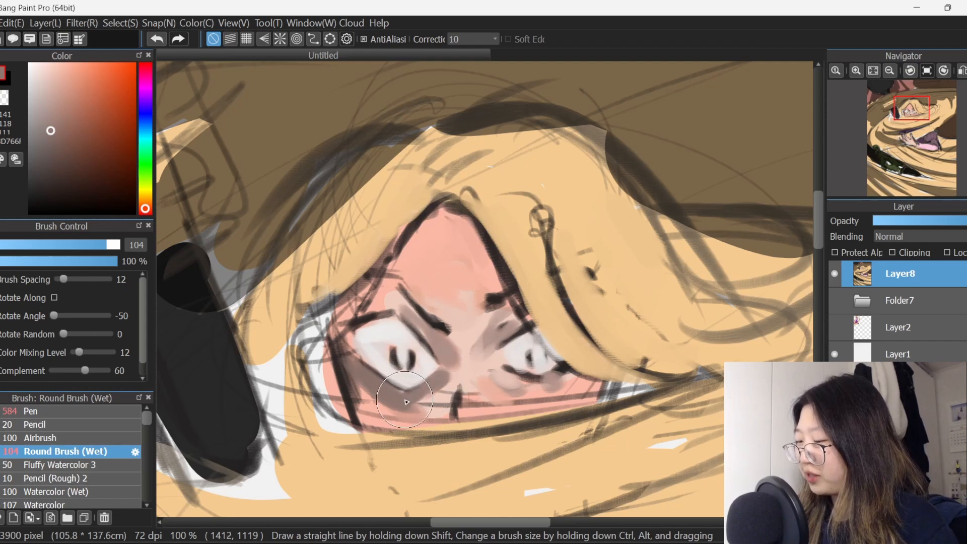
drag(406, 403, 547, 406)
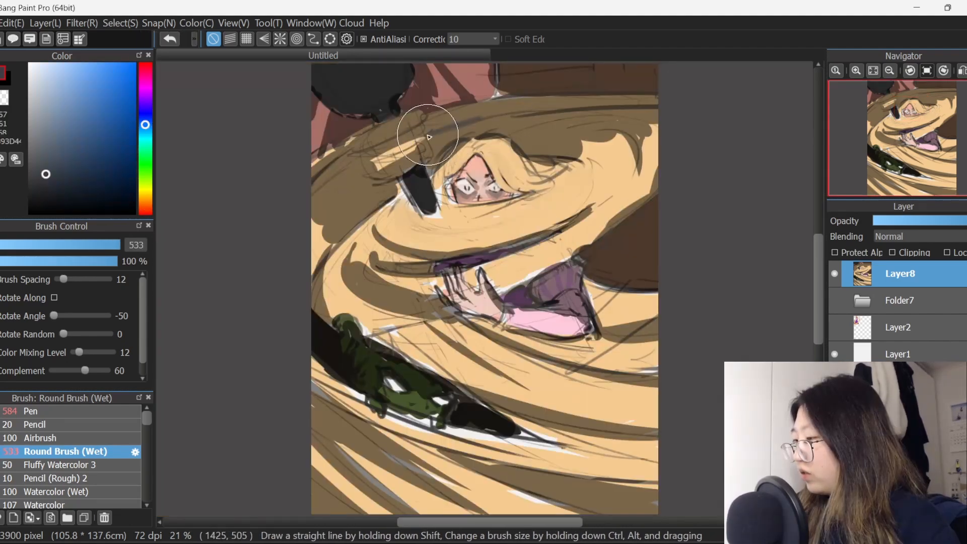
Step: Paint darker strands and blue-grey shading through the swirling golden hair
drag(428, 137, 511, 120)
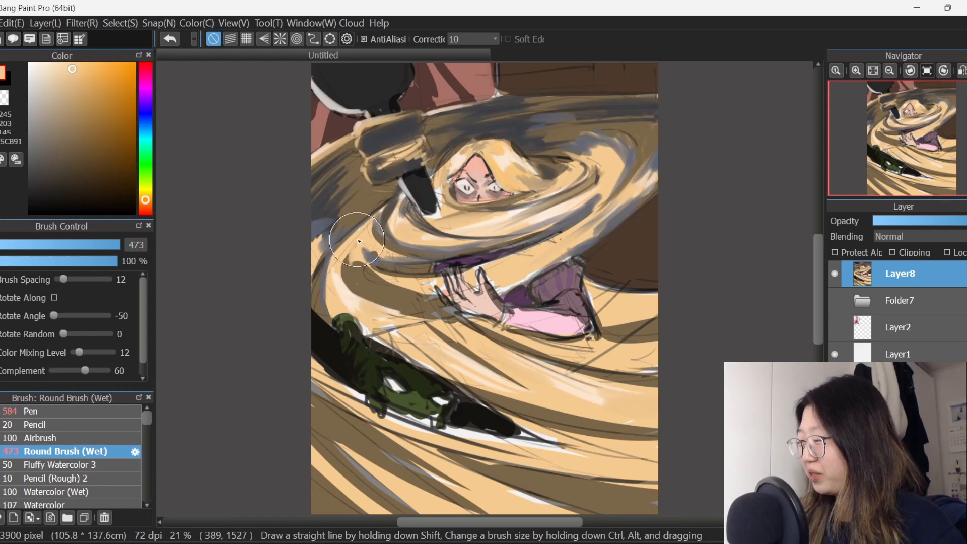
drag(356, 241, 378, 272)
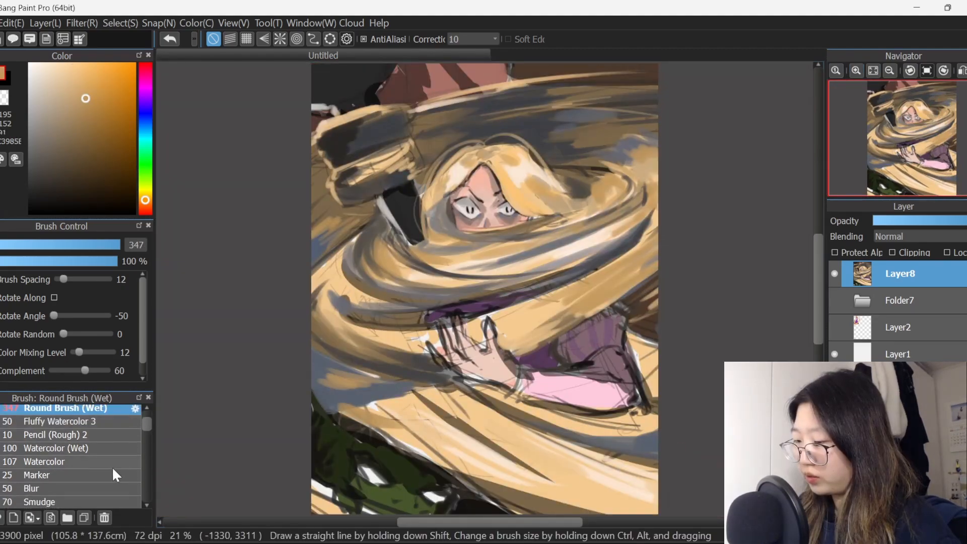
Step: Smudge-blend the lower part of the painting and select the Light 2 glow brush
click(32, 488)
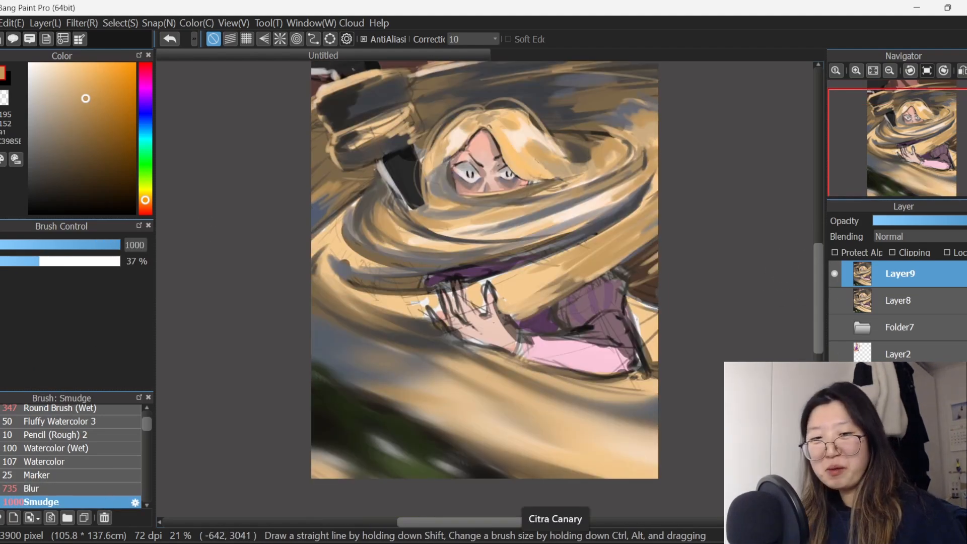
drag(34, 261, 6, 261)
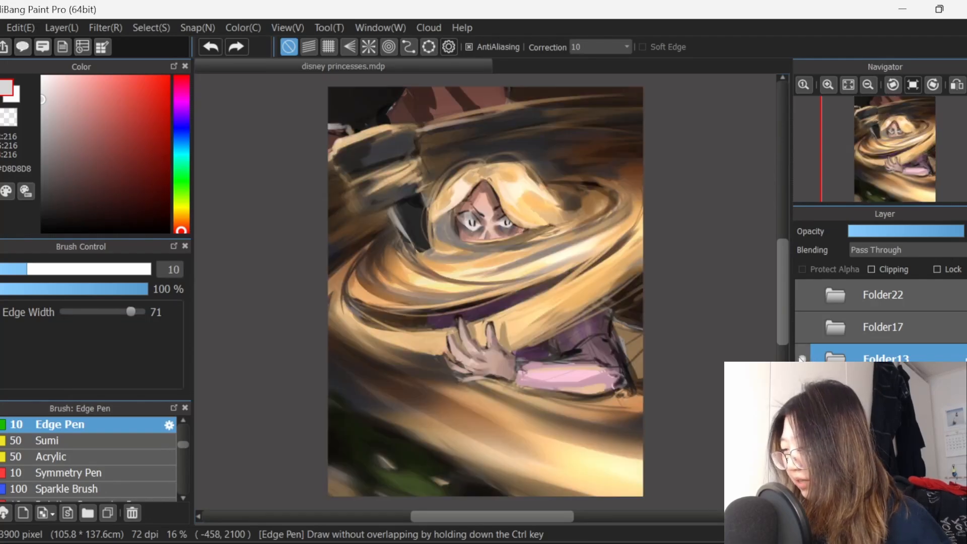
click(802, 327)
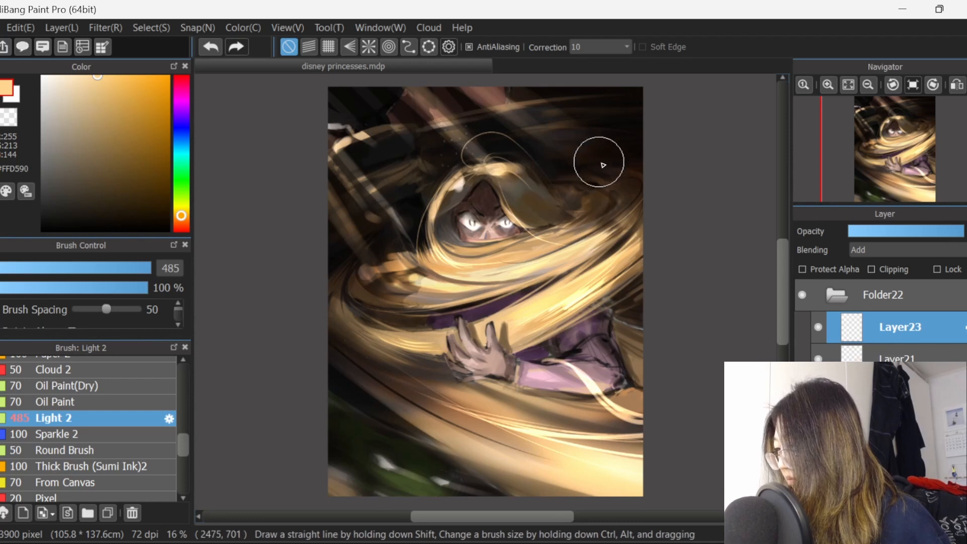
mouse_move(503, 109)
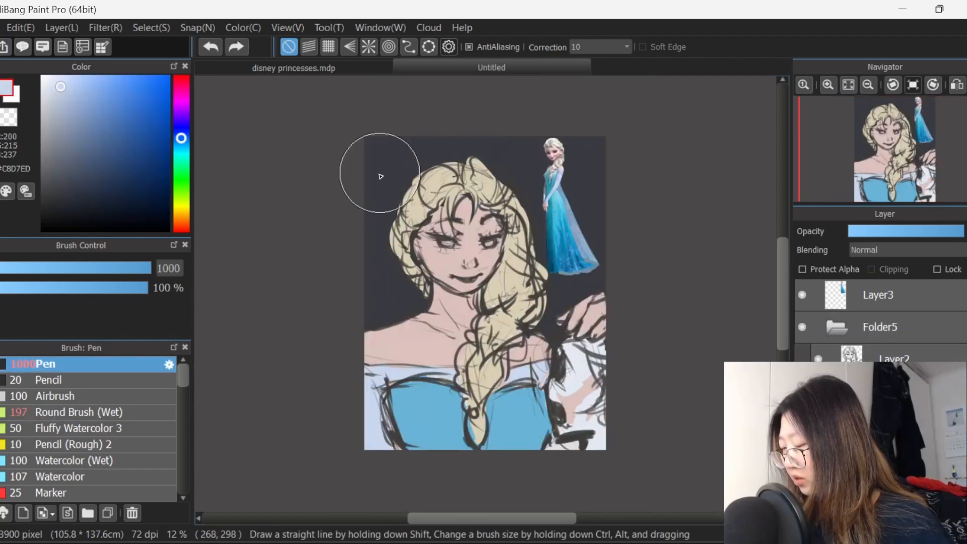
Step: Paint a pale streak across the dark background of the Elsa canvas
drag(381, 177, 397, 325)
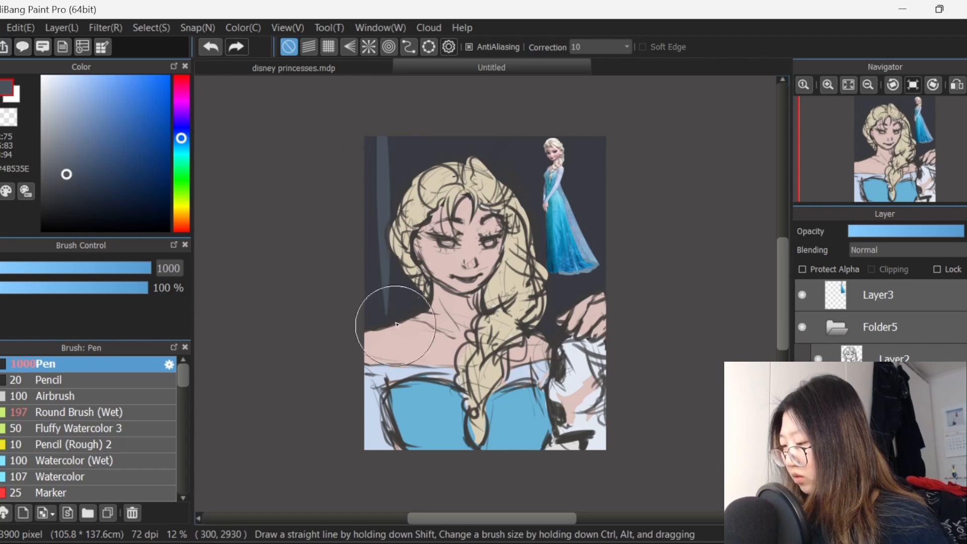
mouse_move(382, 201)
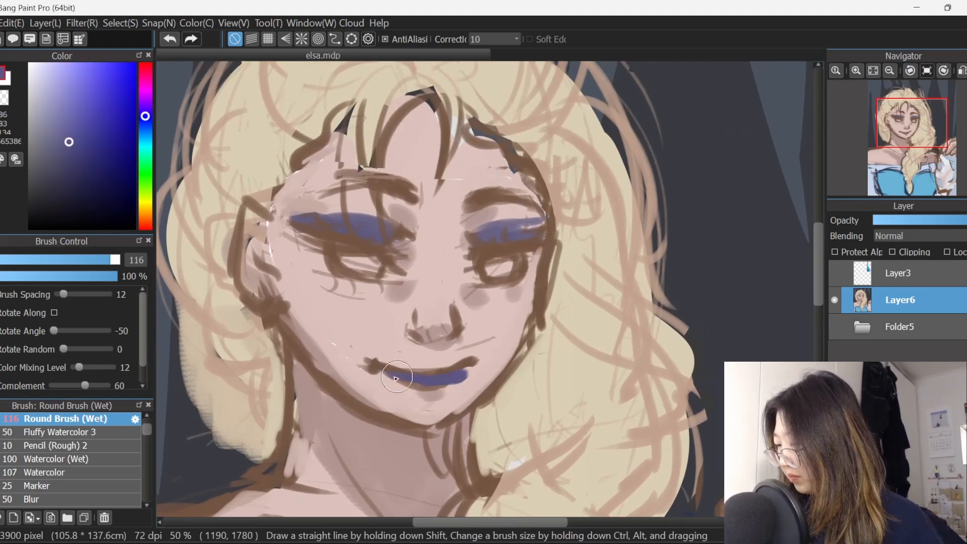
Step: Paint purple onto Elsa's lips and add a new layer for shading
drag(398, 377, 467, 368)
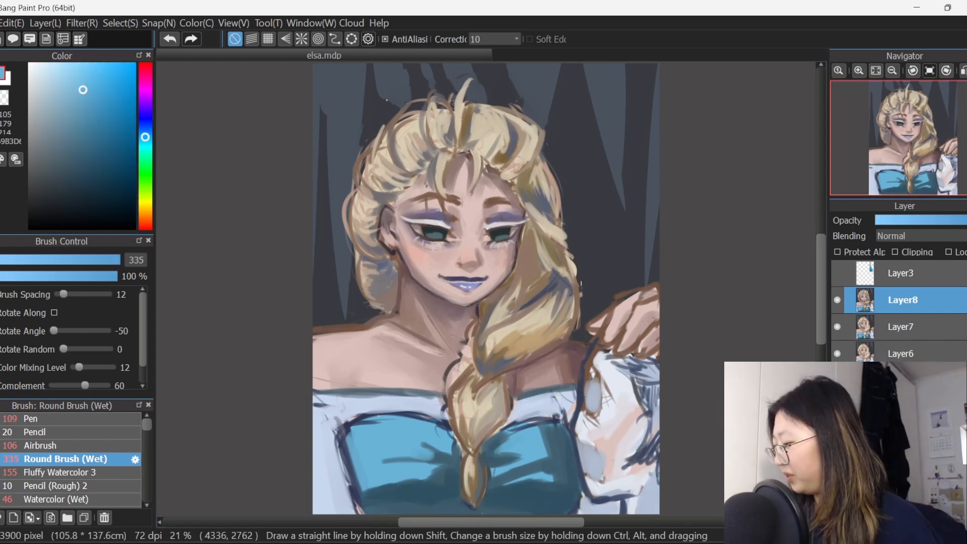
click(891, 235)
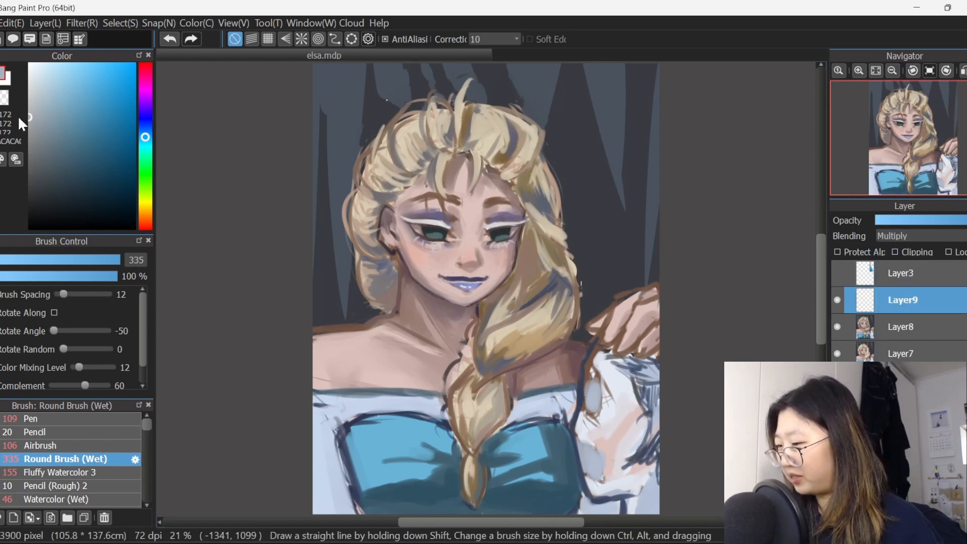
Step: Pick a cool grey-blue shadow colour and set the new layer's blending to Add
click(901, 326)
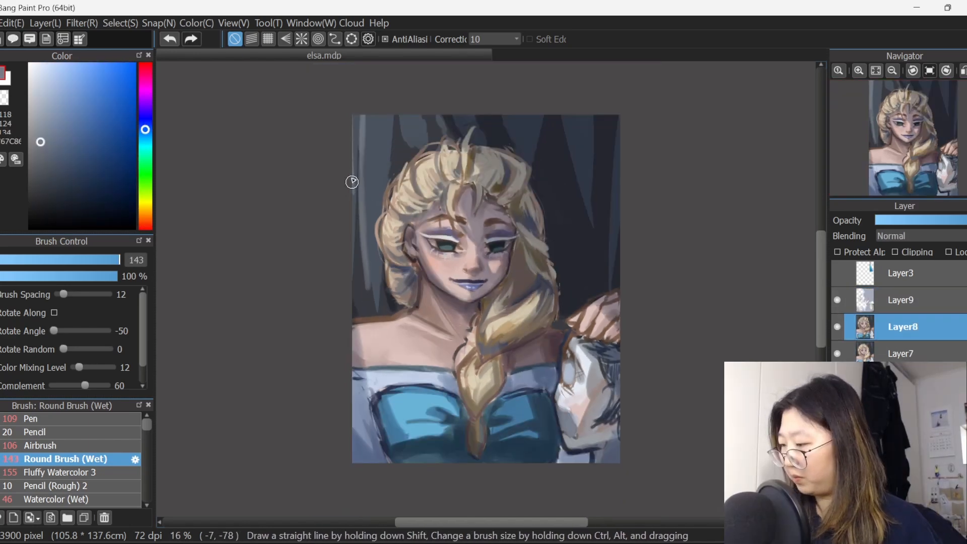
mouse_move(355, 99)
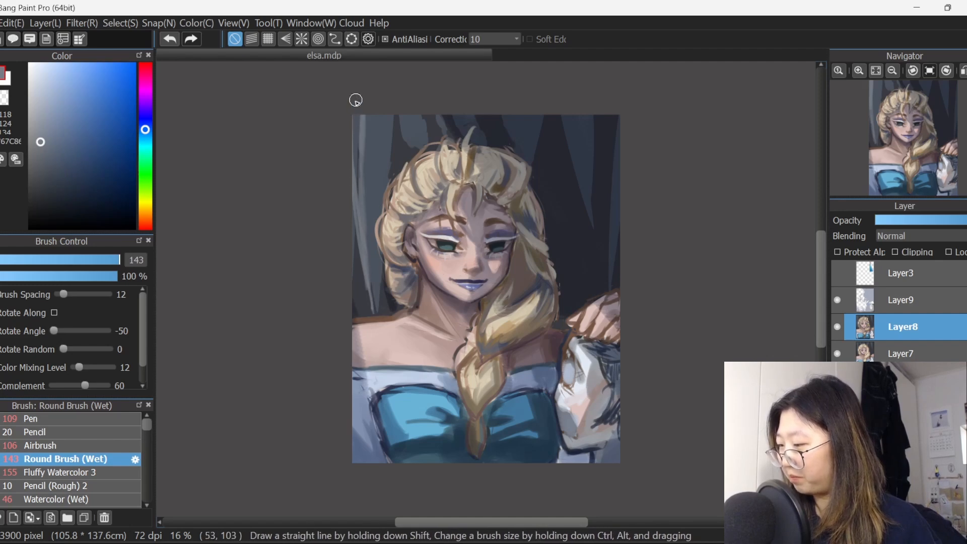
mouse_move(378, 253)
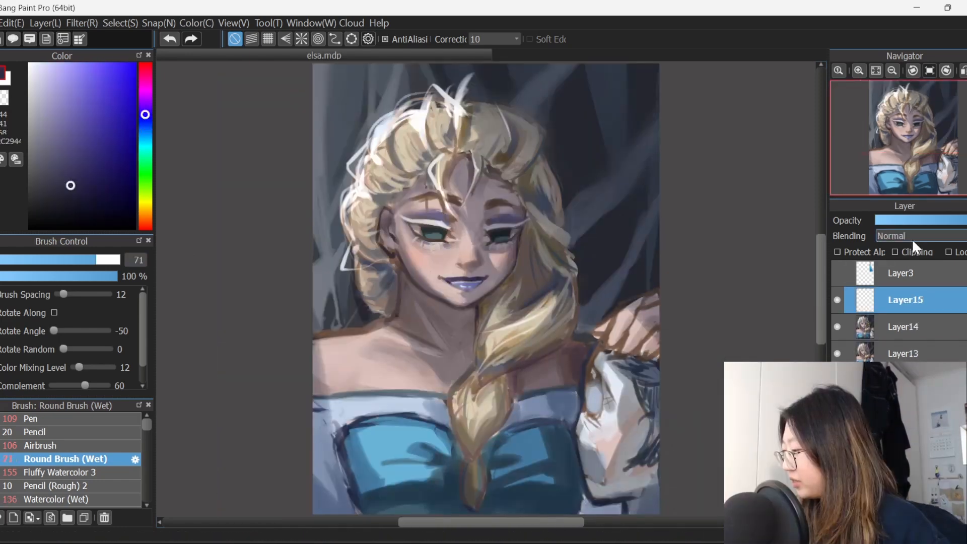
click(918, 236)
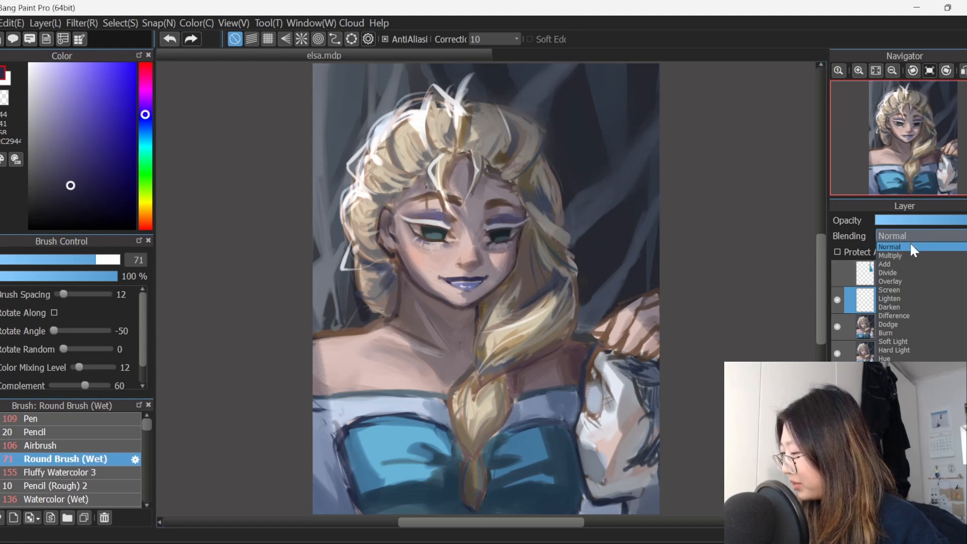
click(884, 264)
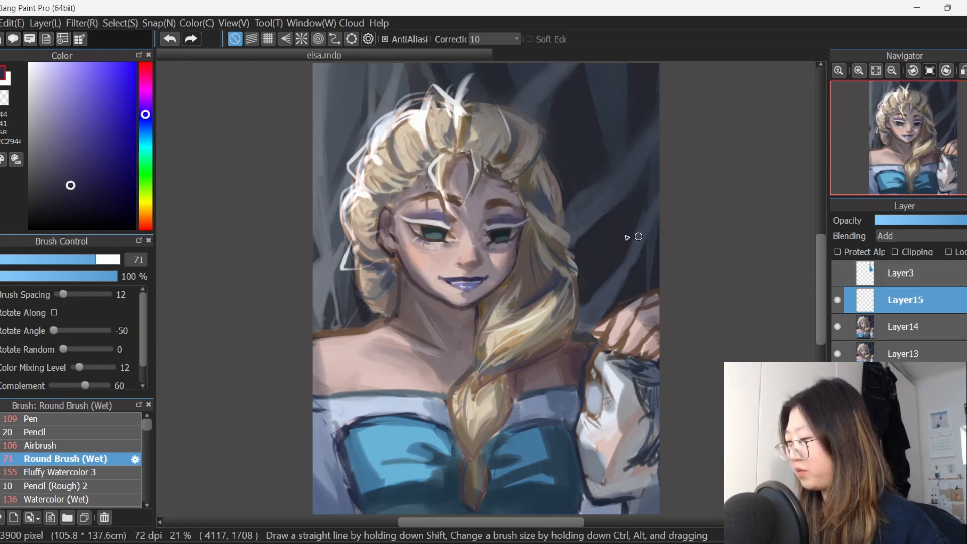
click(34, 444)
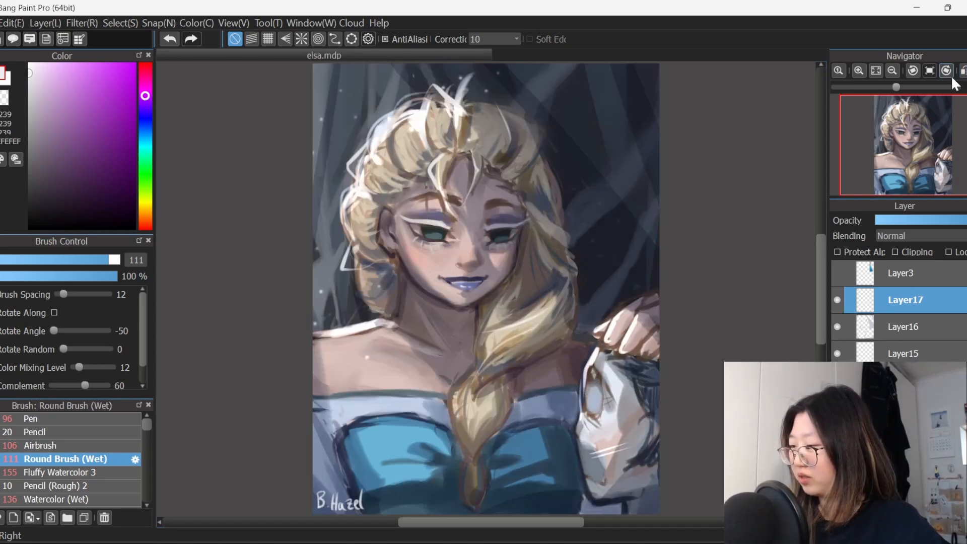
mouse_move(928, 71)
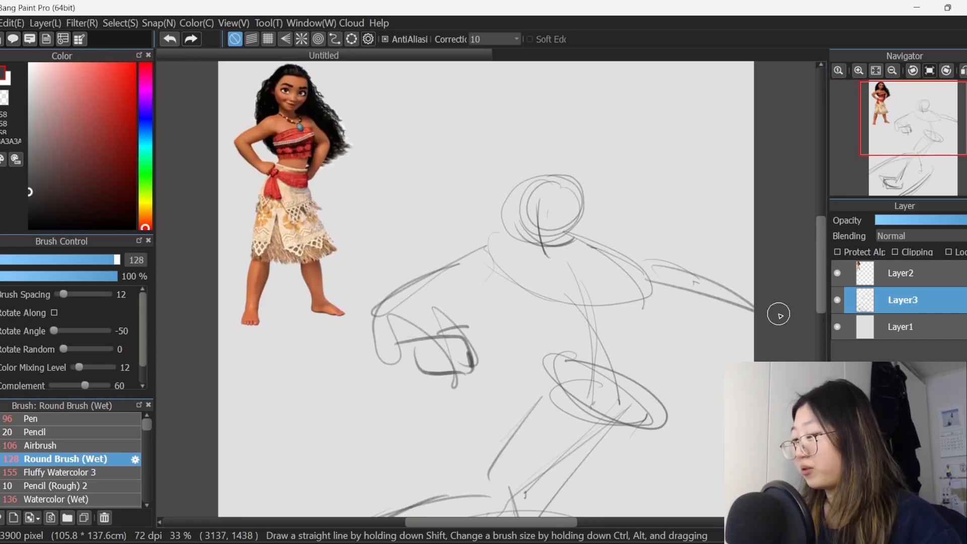
Step: Readjust brush size and darken the head and face outline lines of the Moana sketch
drag(114, 258, 62, 259)
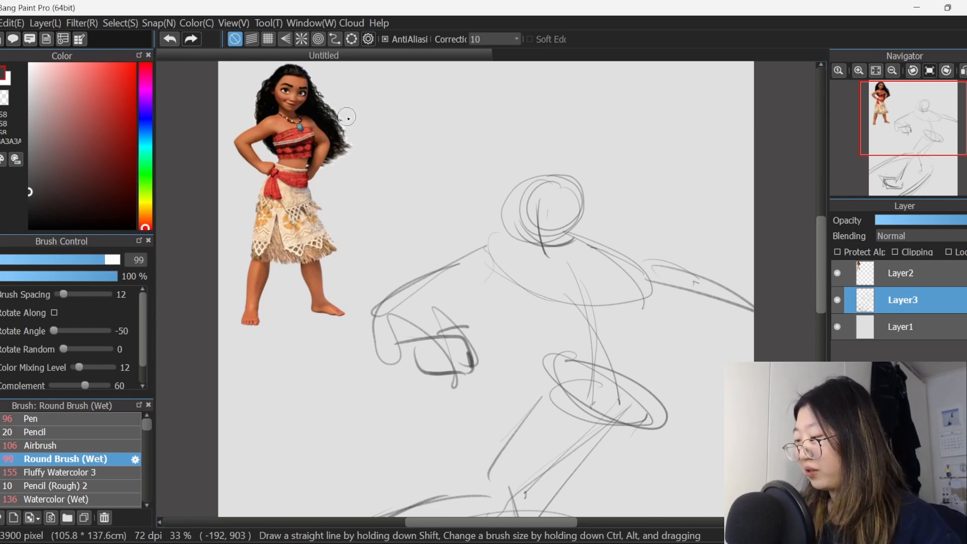
drag(108, 260, 113, 260)
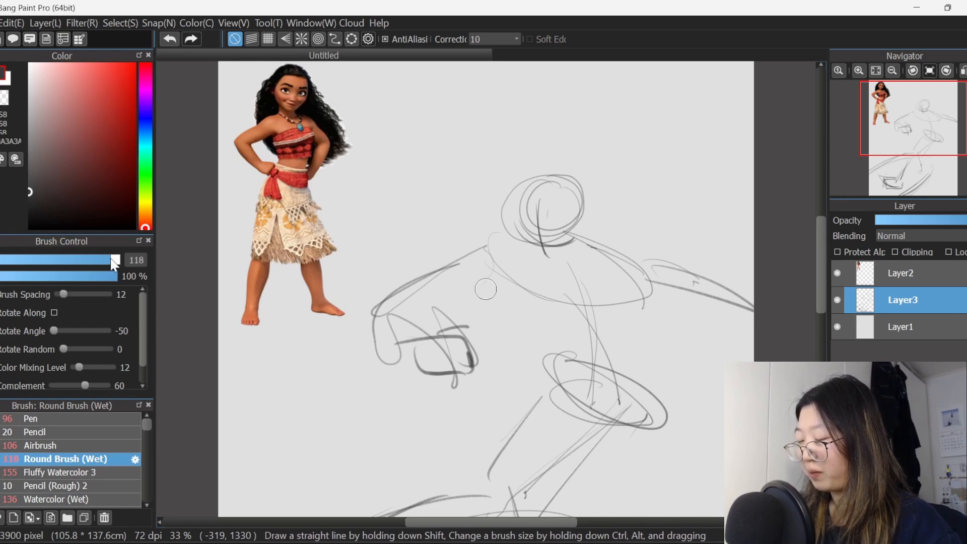
drag(485, 288, 503, 240)
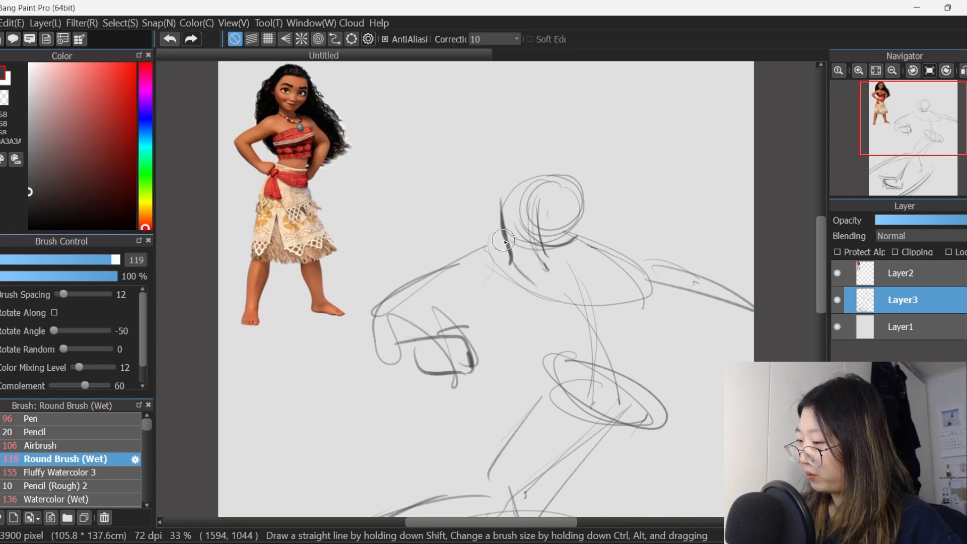
drag(502, 240, 559, 283)
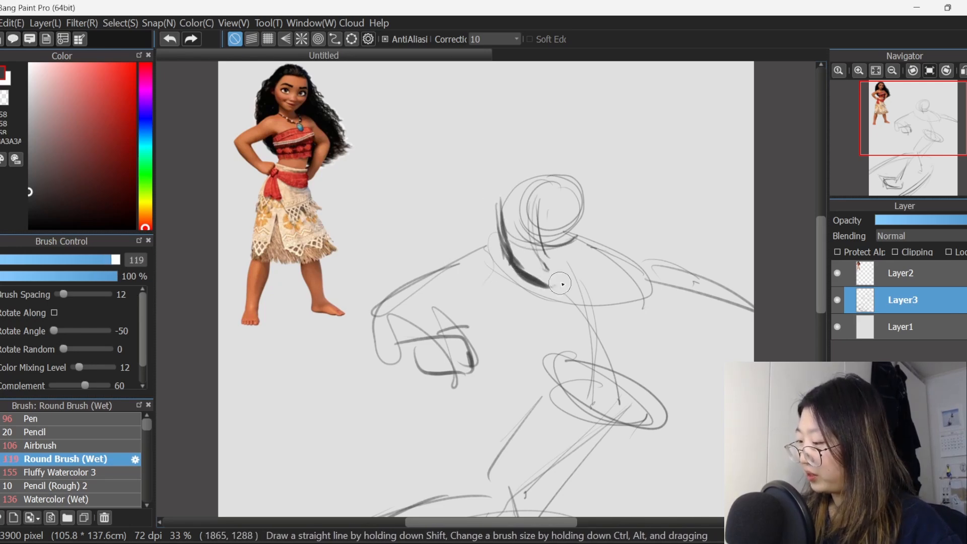
drag(560, 284, 579, 264)
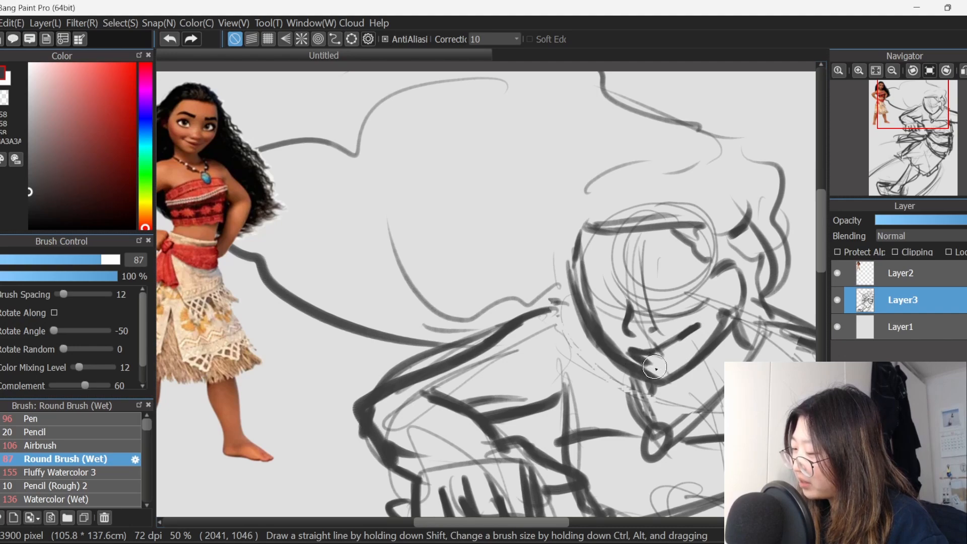
Step: Zoom in on the Moana sketch for inking
scroll(down, 3)
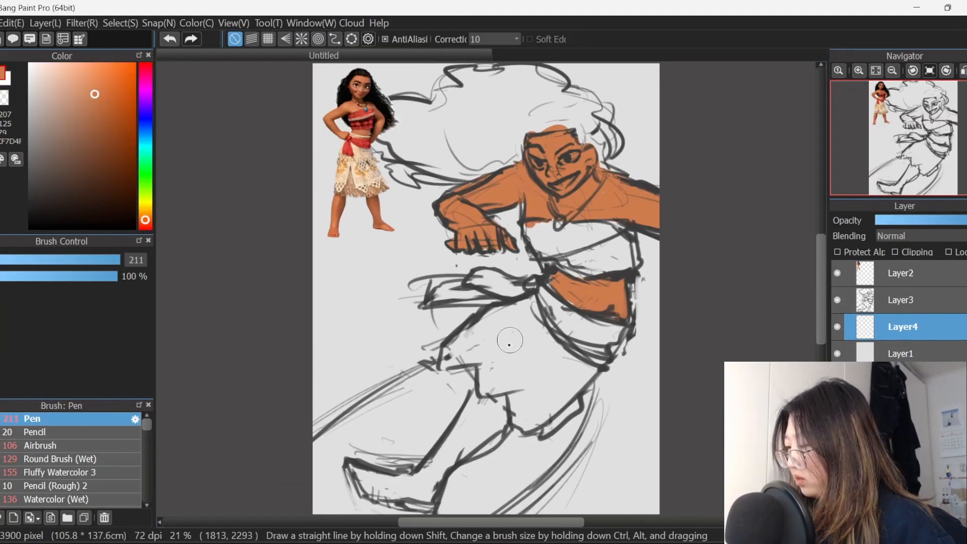
Step: Paint flat colours for Moana's skin, skirt, red sash and top
drag(510, 340, 486, 366)
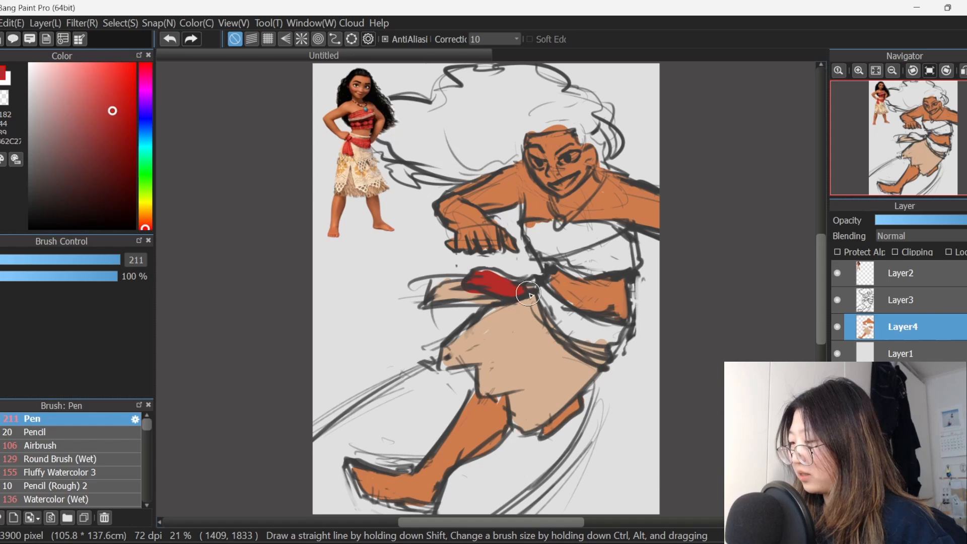
drag(521, 290, 616, 327)
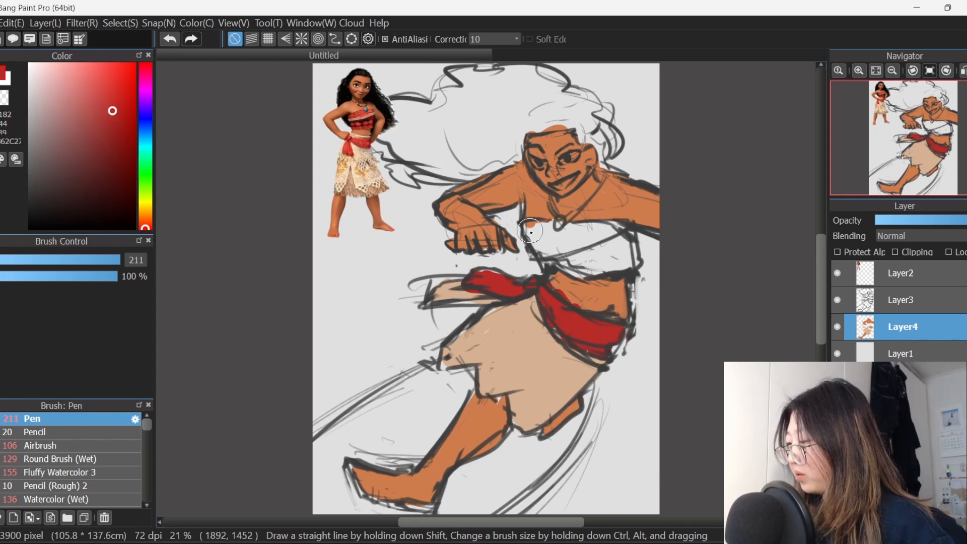
drag(531, 231, 607, 250)
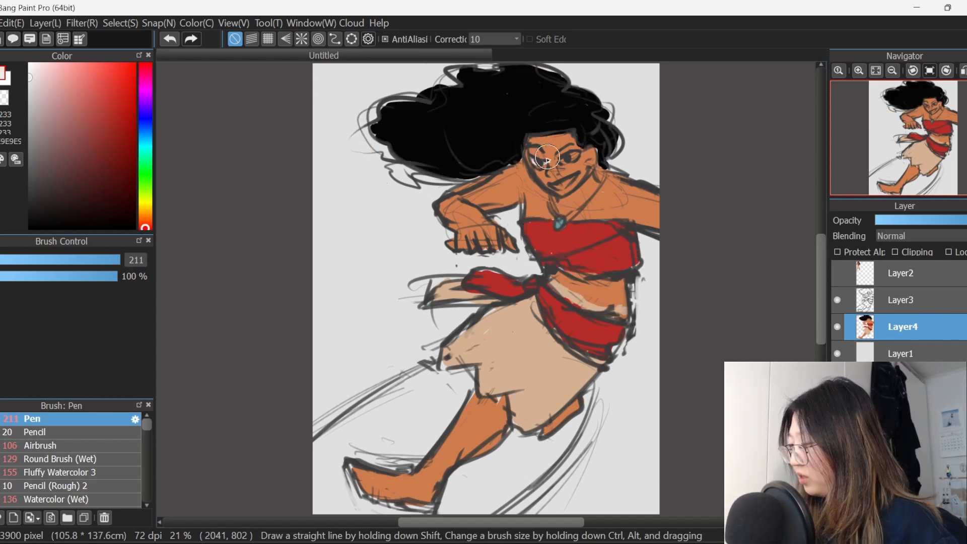
mouse_move(563, 156)
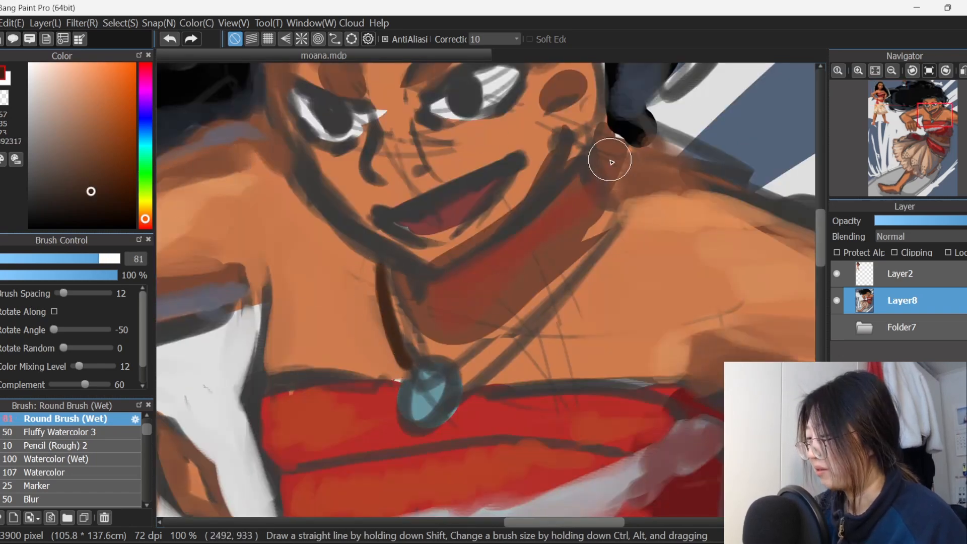
Step: Paint shading along Moana's face and neck
drag(610, 160, 462, 382)
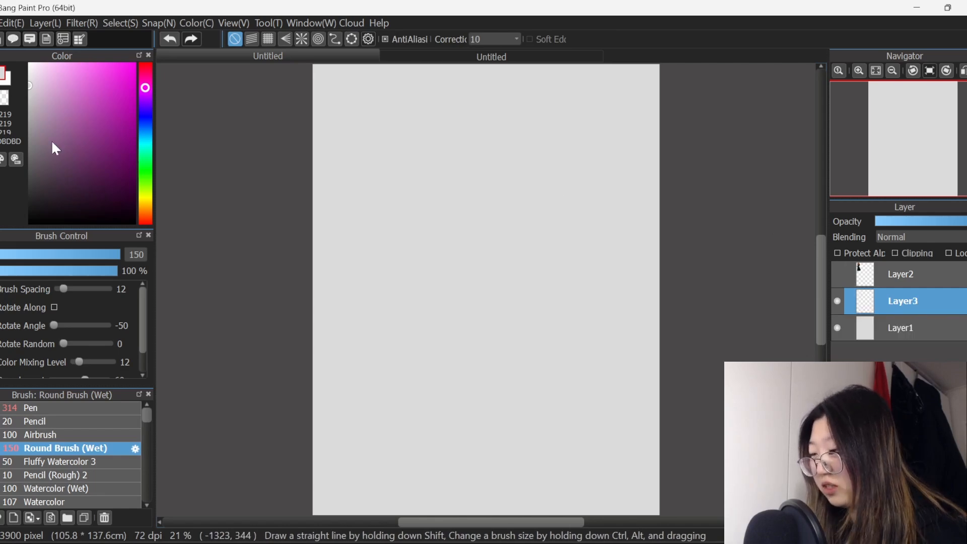
mouse_move(68, 174)
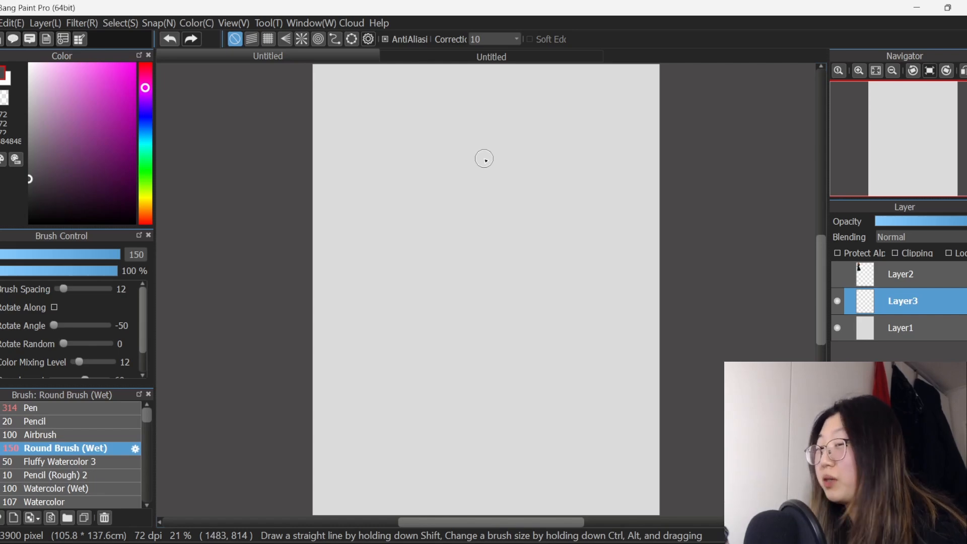
Step: Begin sketching on the blank portrait canvas
drag(484, 158, 475, 201)
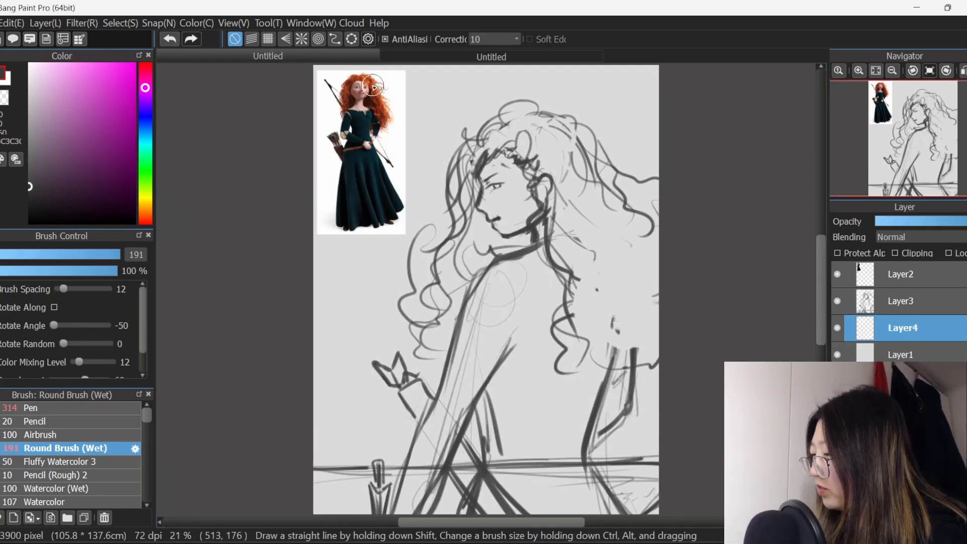
Step: Select Merida's colour layer, Layer5
click(116, 133)
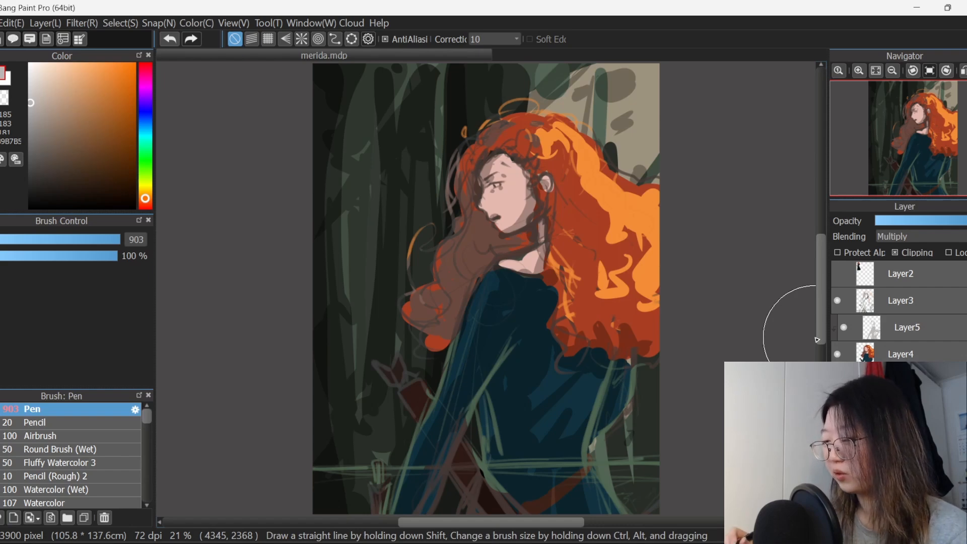
click(906, 327)
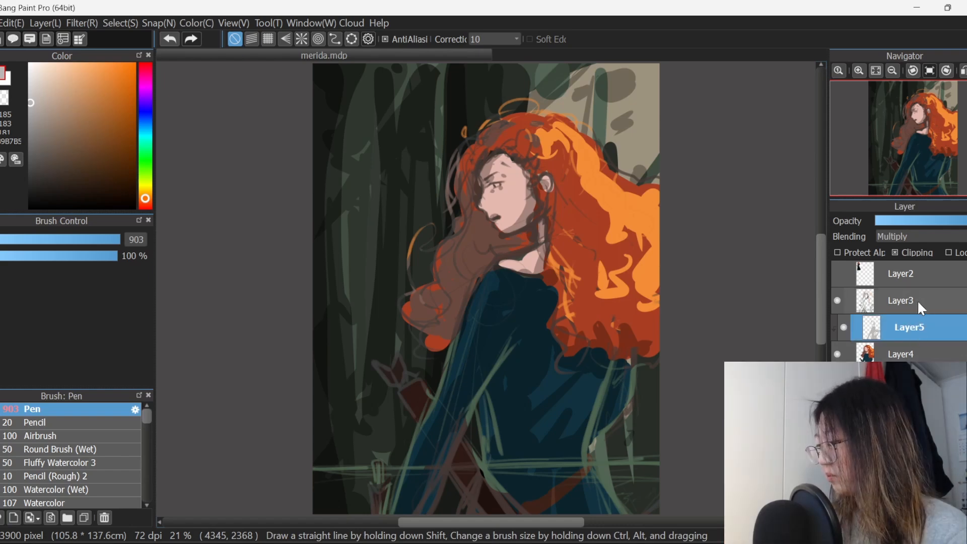
Step: Put Merida's layers in a folder, add a layer above, and paint her hair
click(900, 300)
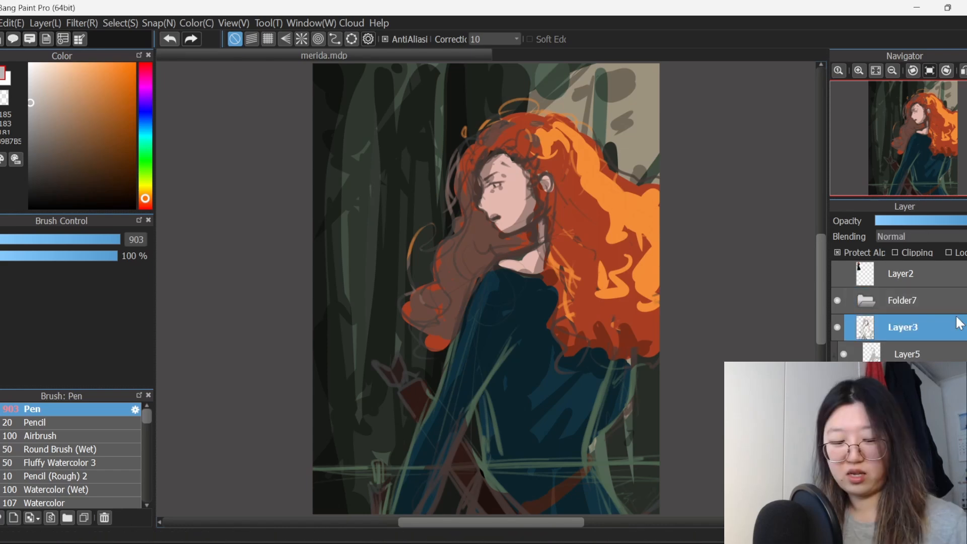
click(900, 300)
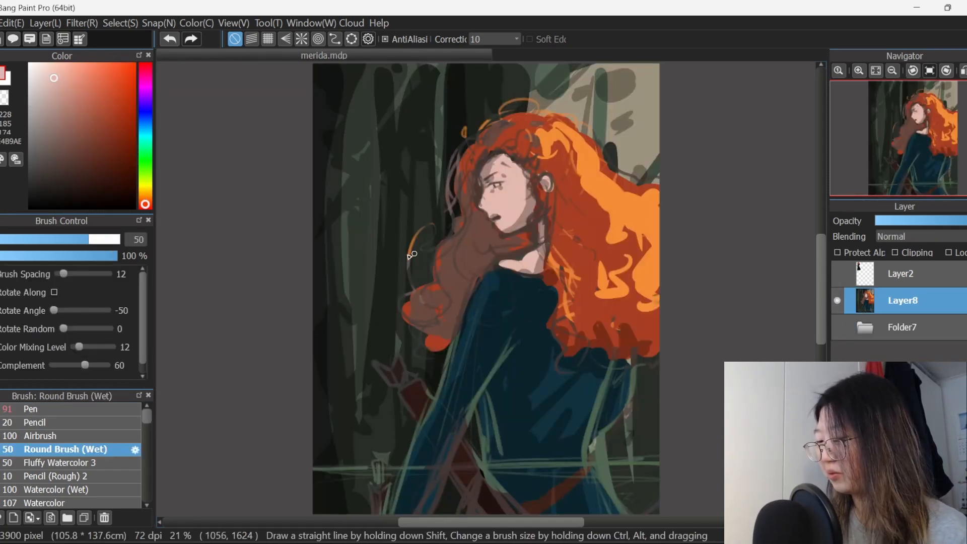
click(858, 70)
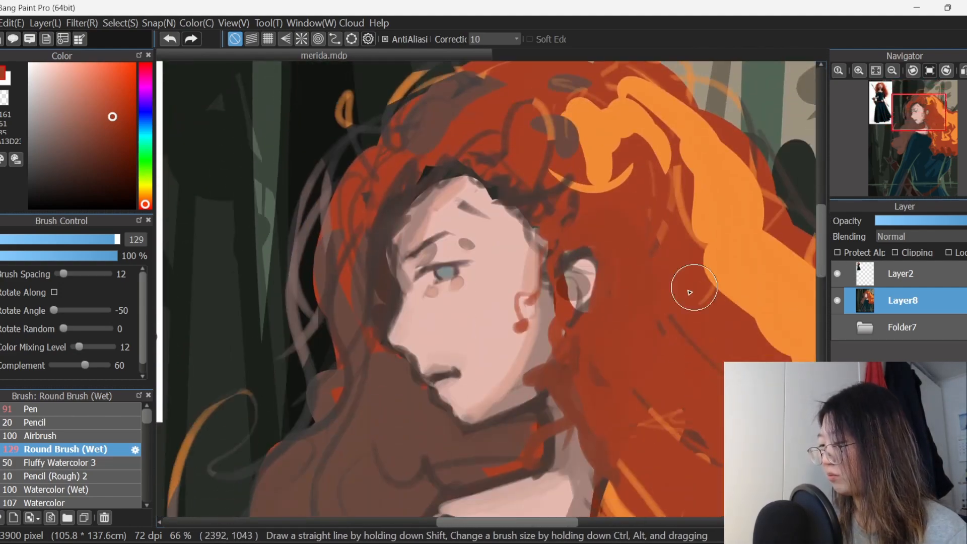
scroll(down, 3)
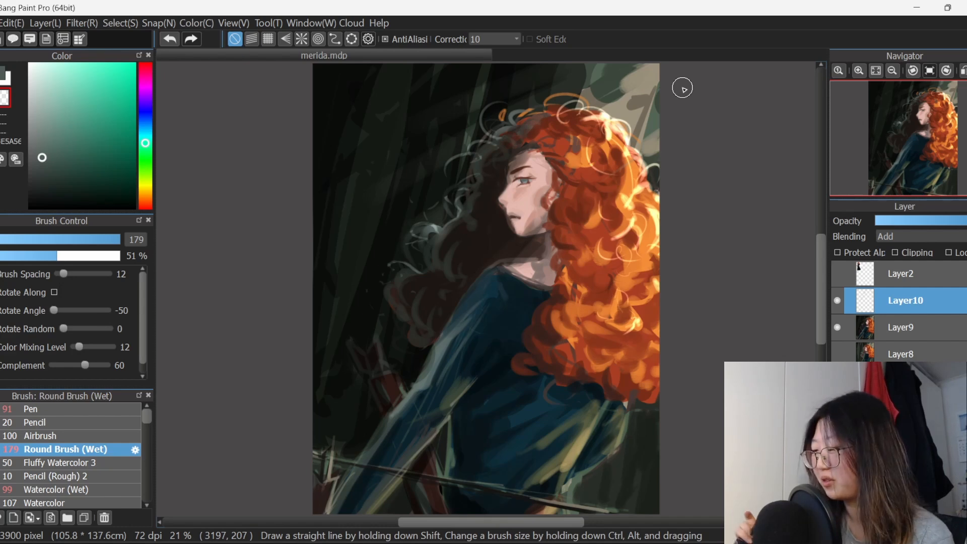
Step: Add a new layer on top of Merida for glowing light effects
click(44, 428)
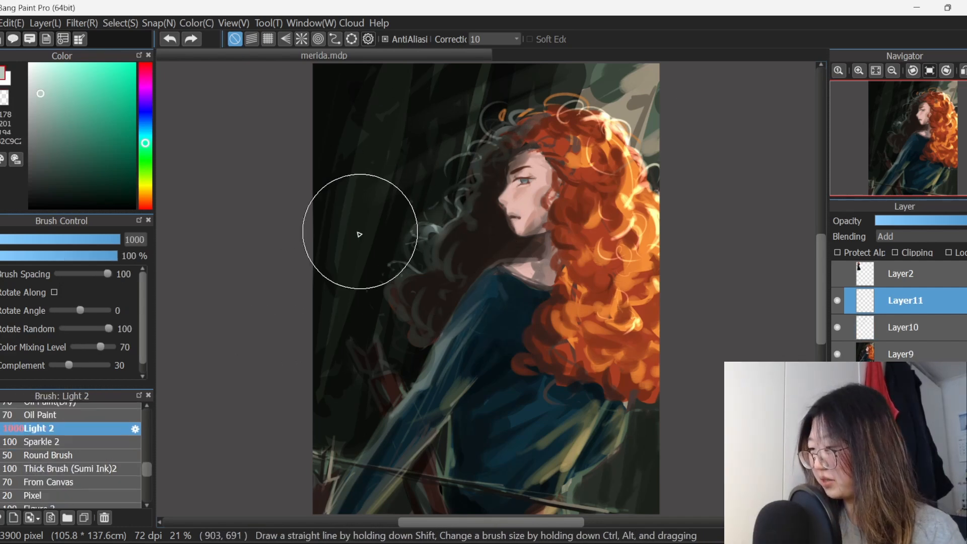
mouse_move(301, 141)
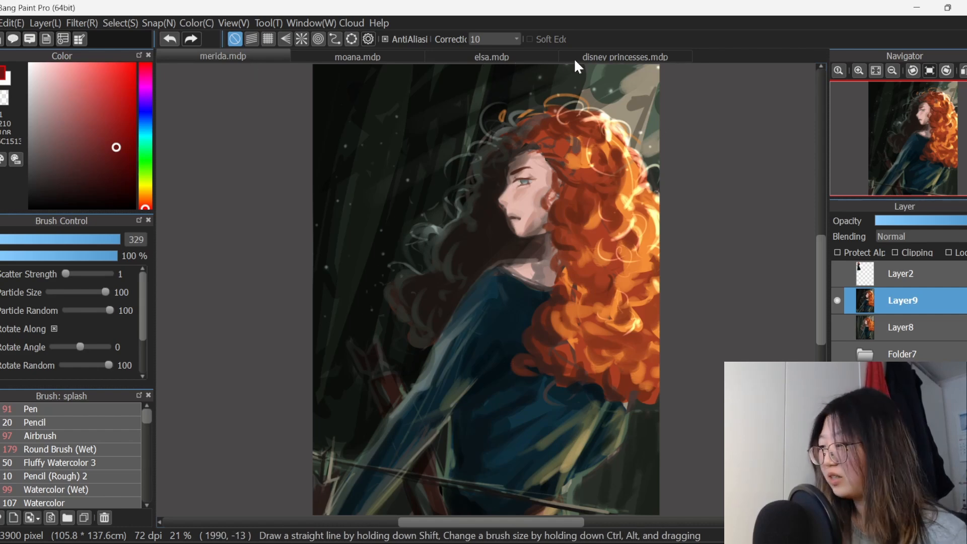
Step: Flip through the Rapunzel, Elsa and Moana tabs, ending on the Merida painting
click(624, 55)
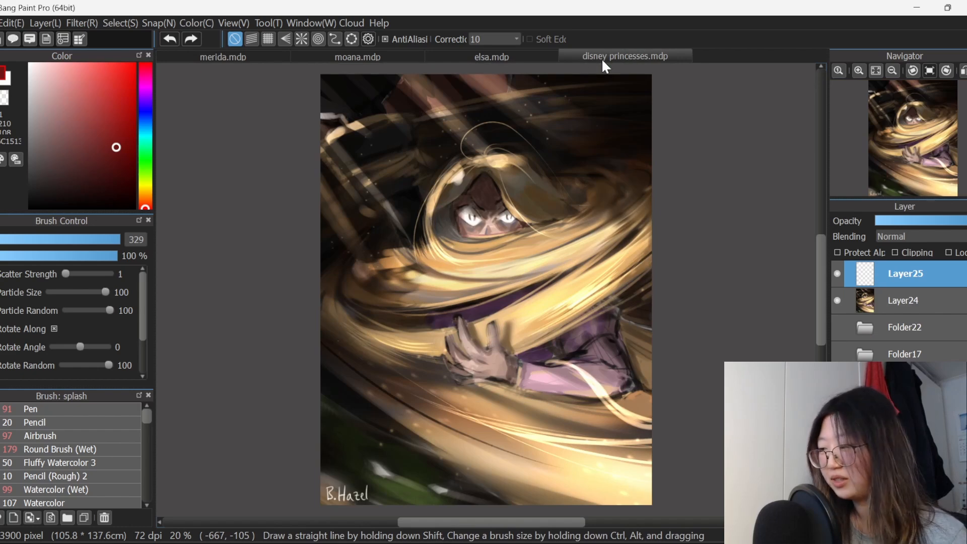
click(491, 56)
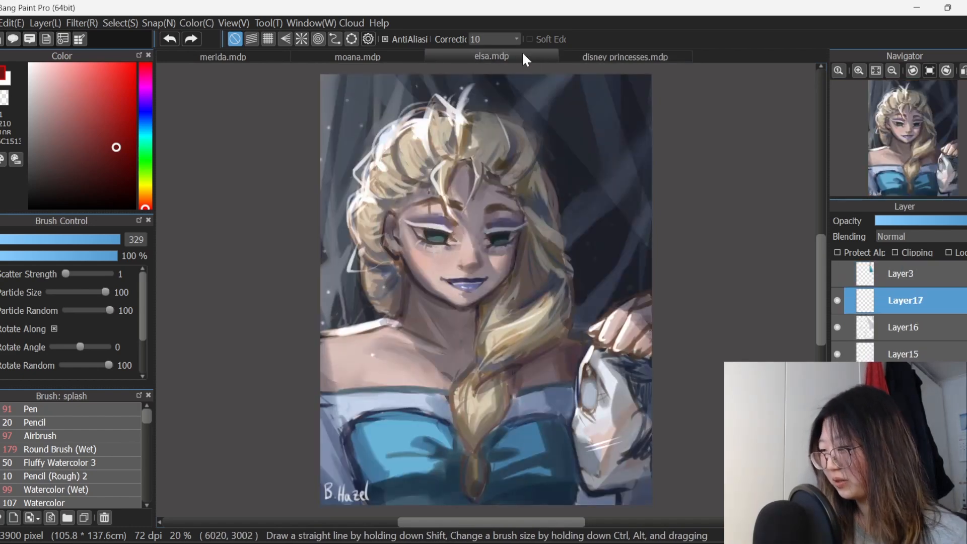
click(357, 57)
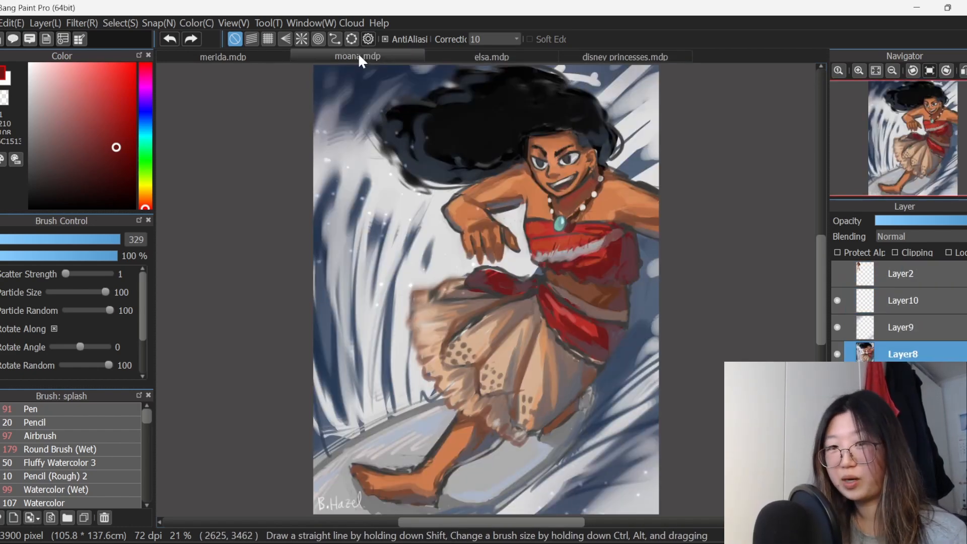
click(223, 57)
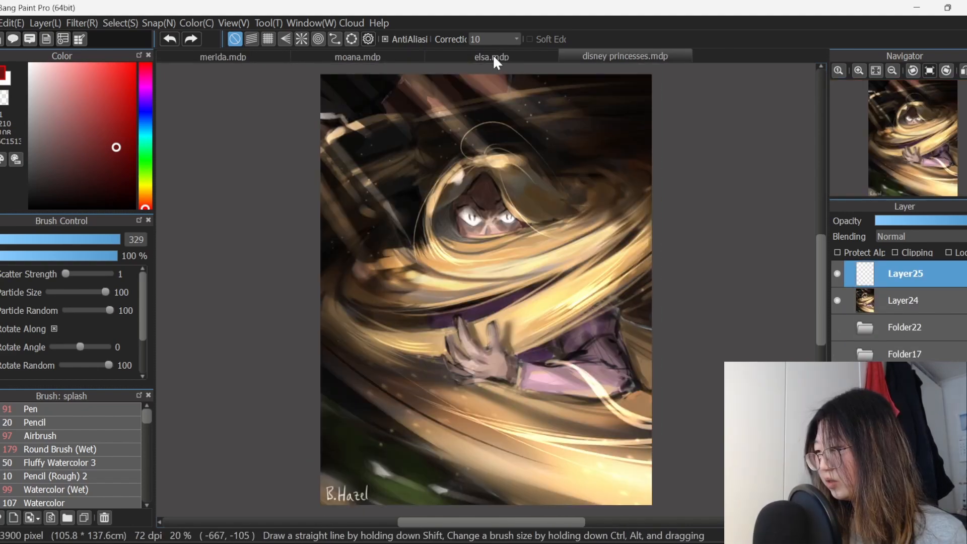
click(357, 56)
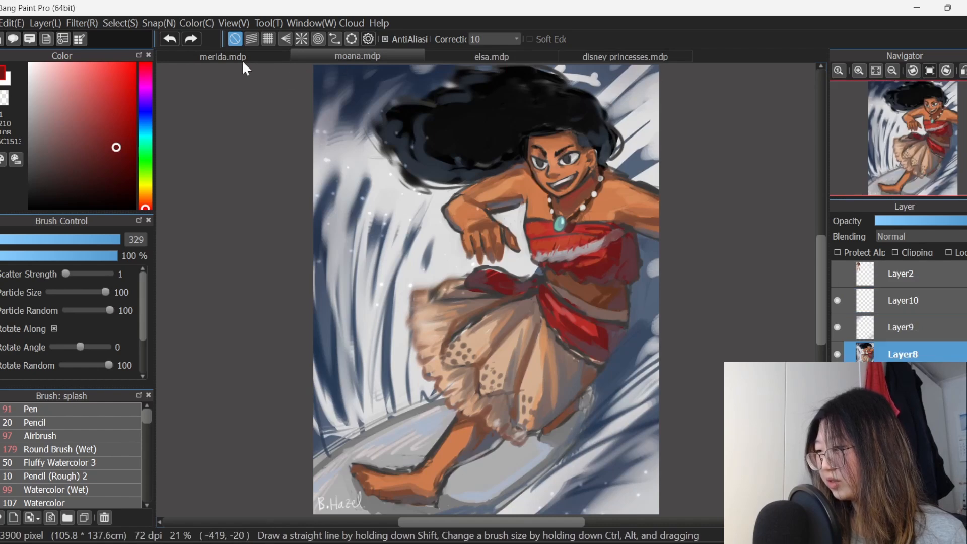
click(491, 57)
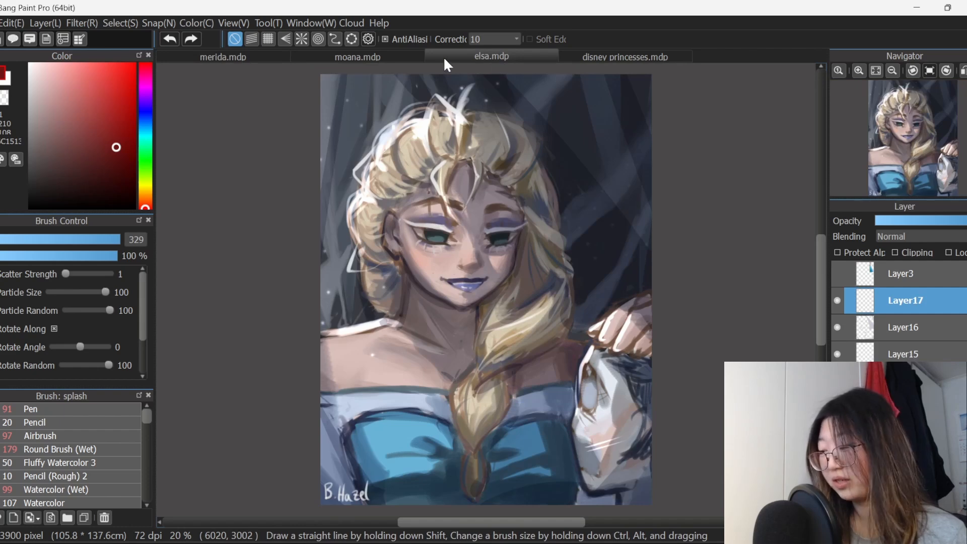
click(223, 55)
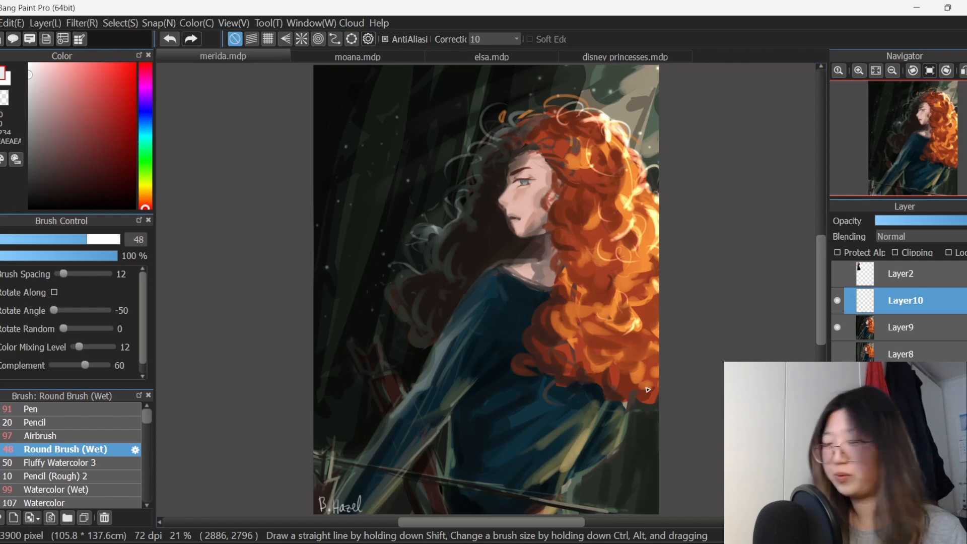